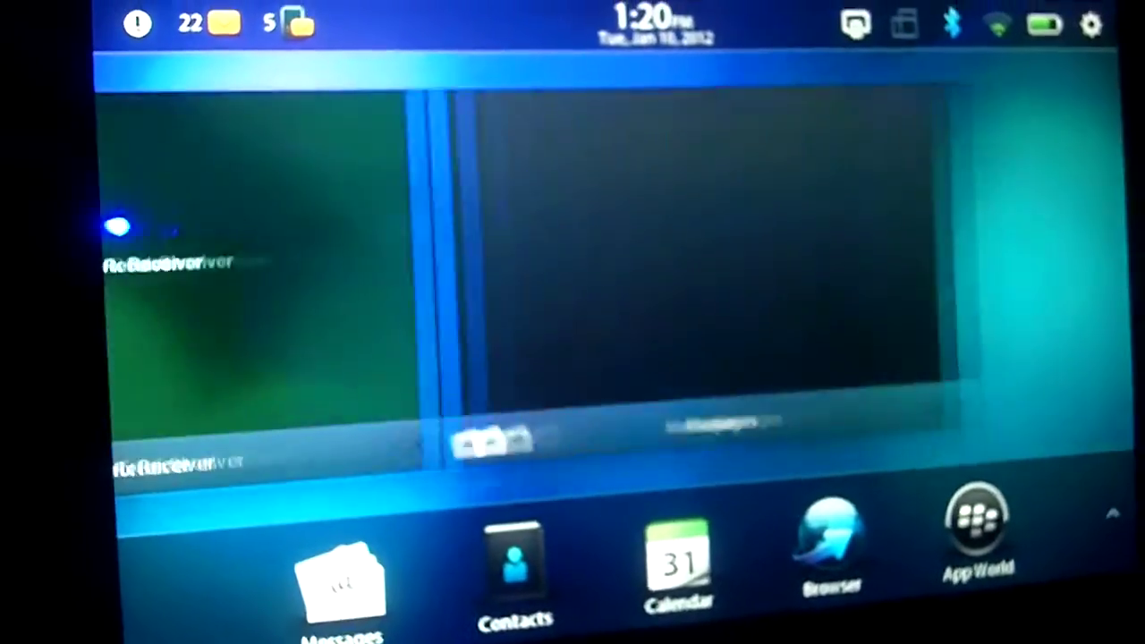
pyautogui.click(349, 590)
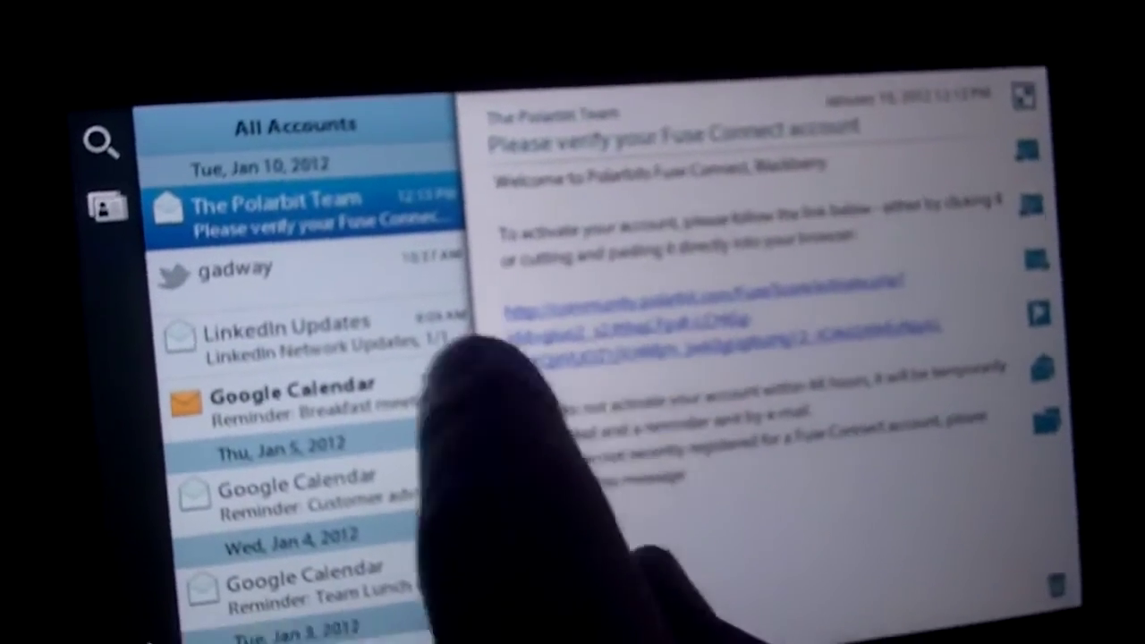
pyautogui.click(234, 268)
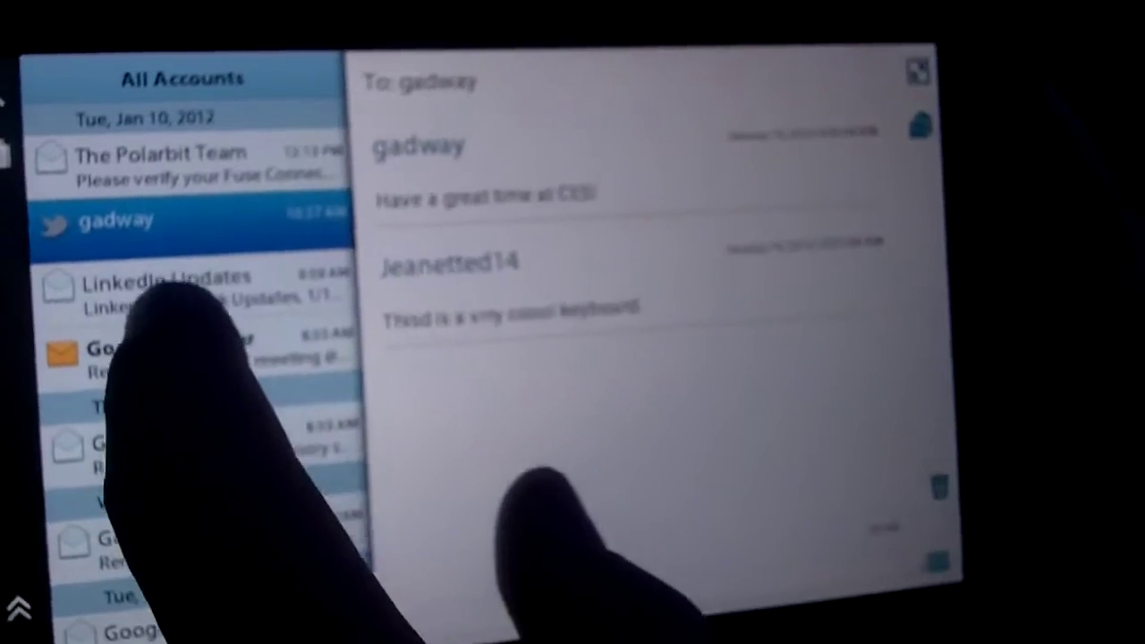
pyautogui.click(179, 286)
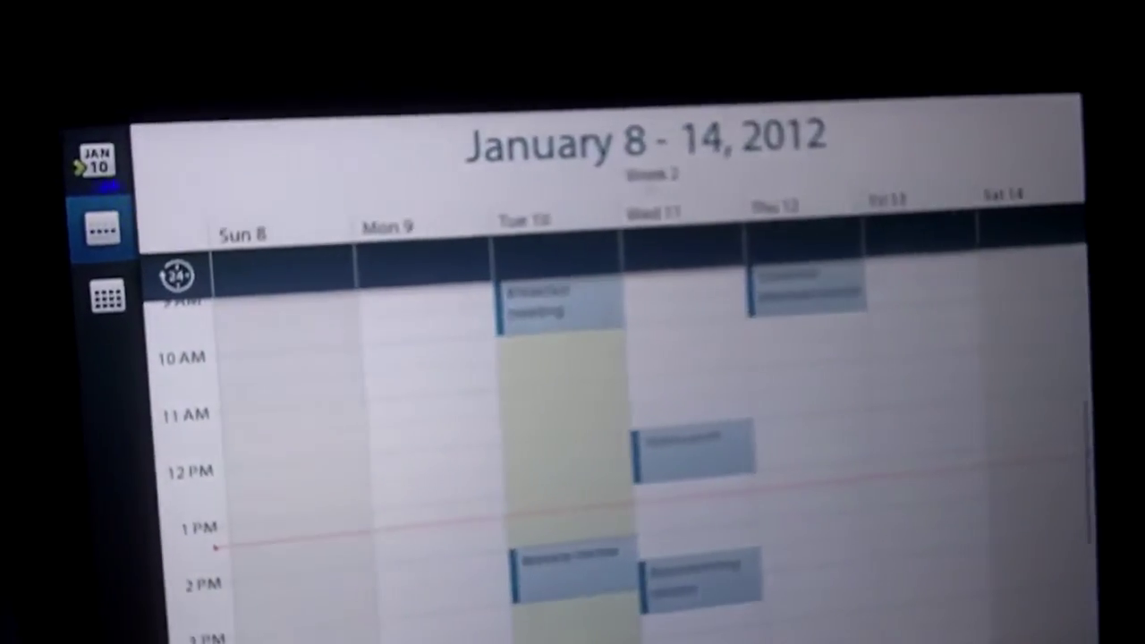
# Switch from the January 8–14 week view to the January 2012 month view
pyautogui.click(100, 295)
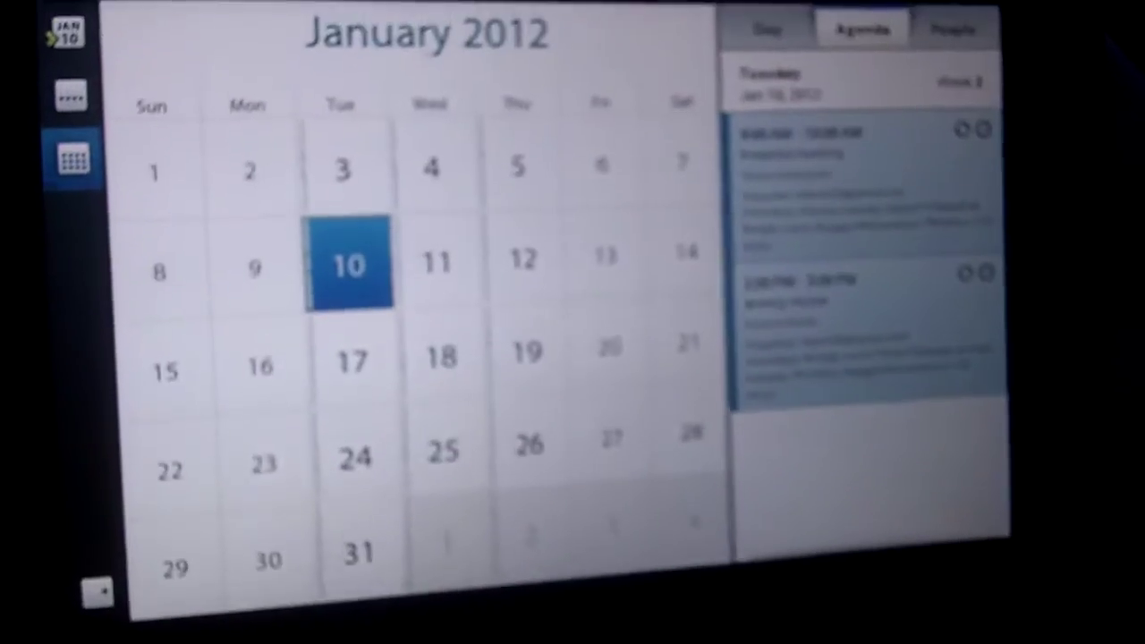